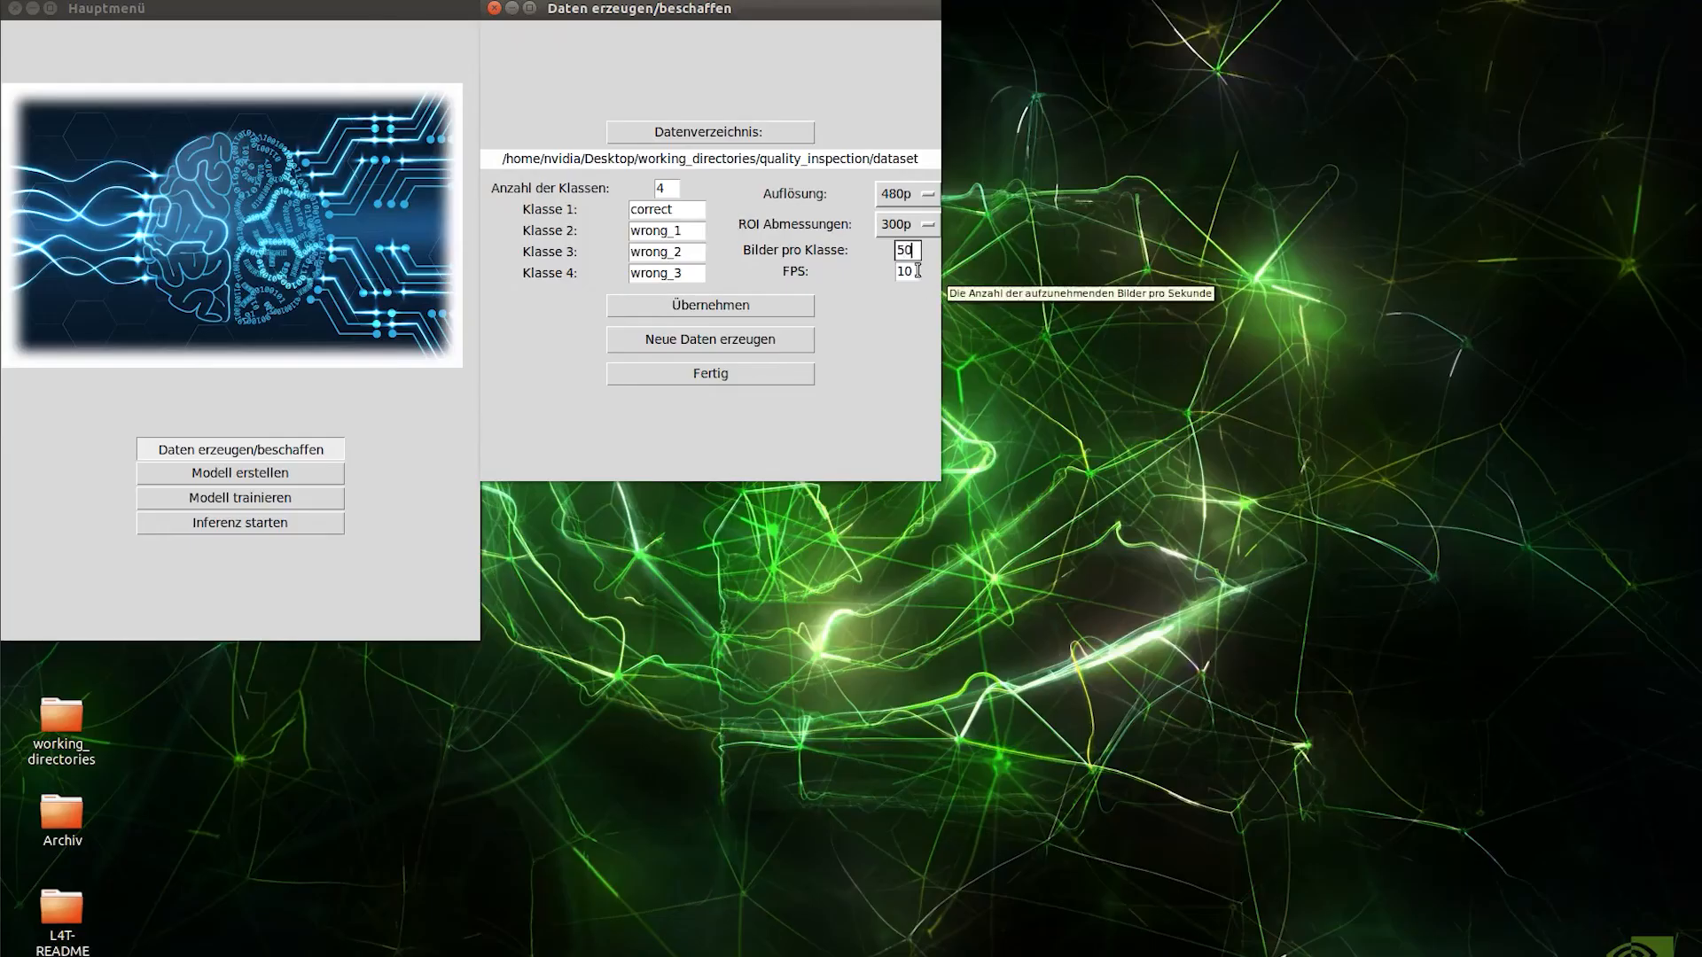
mouse_move(789, 346)
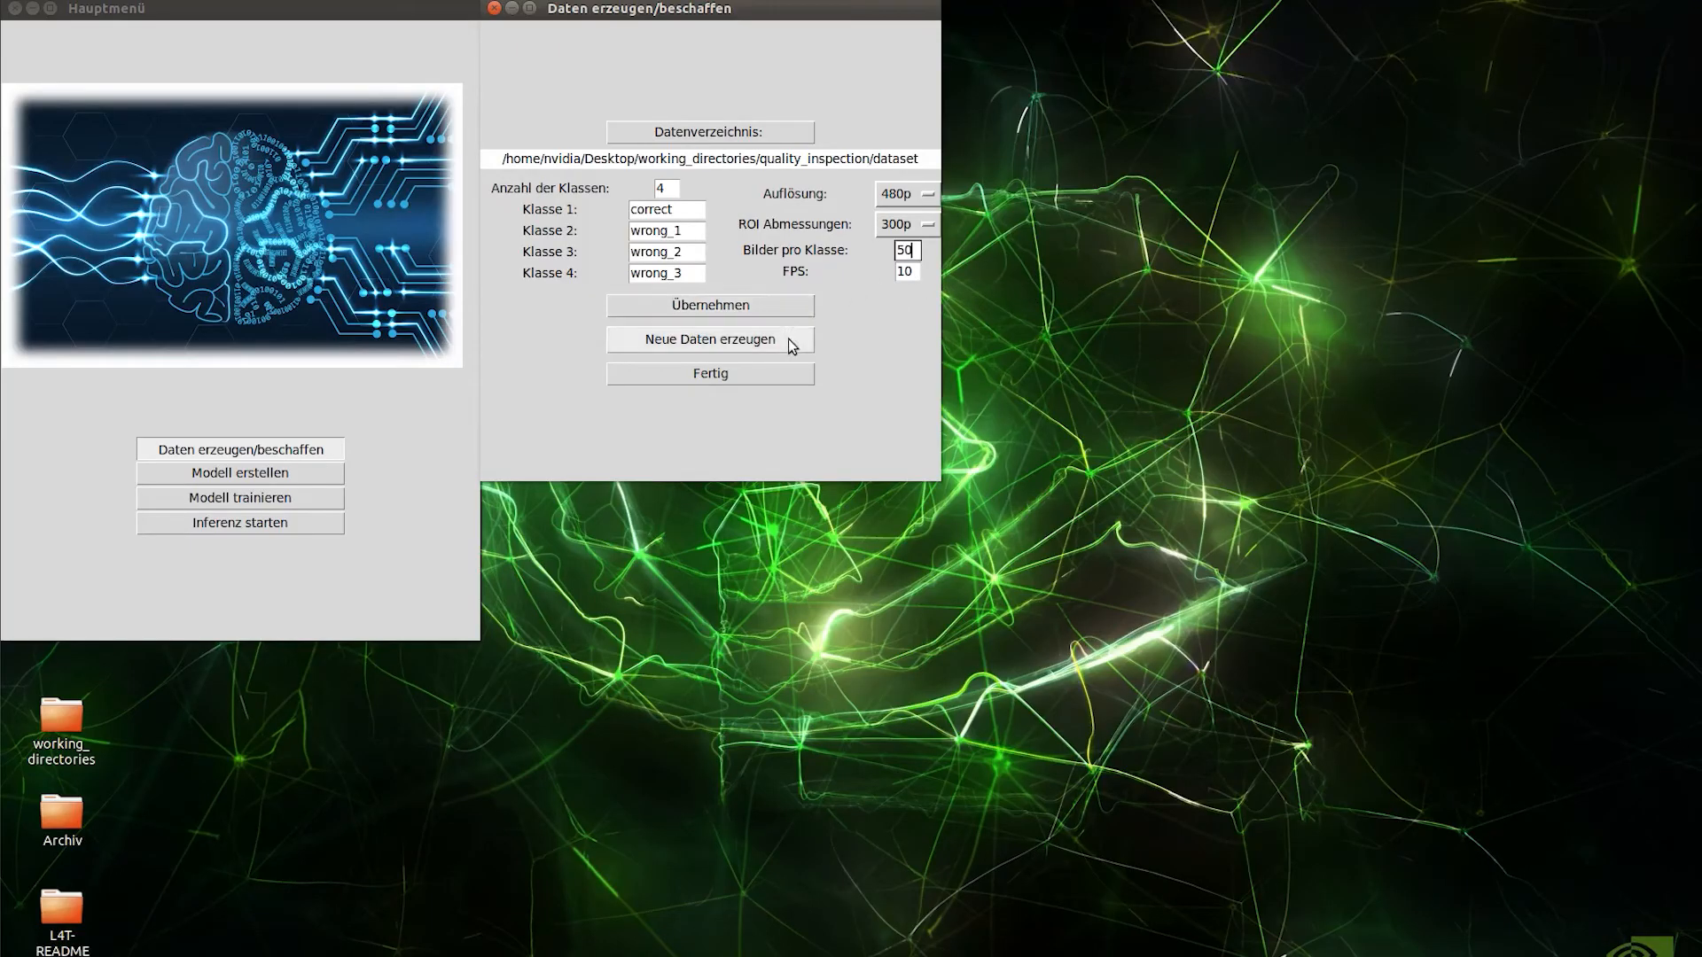
- Generate new images for the four classes correct, wrong_1, wrong_2 and wrong_3 at 50 per class
left_click(239, 475)
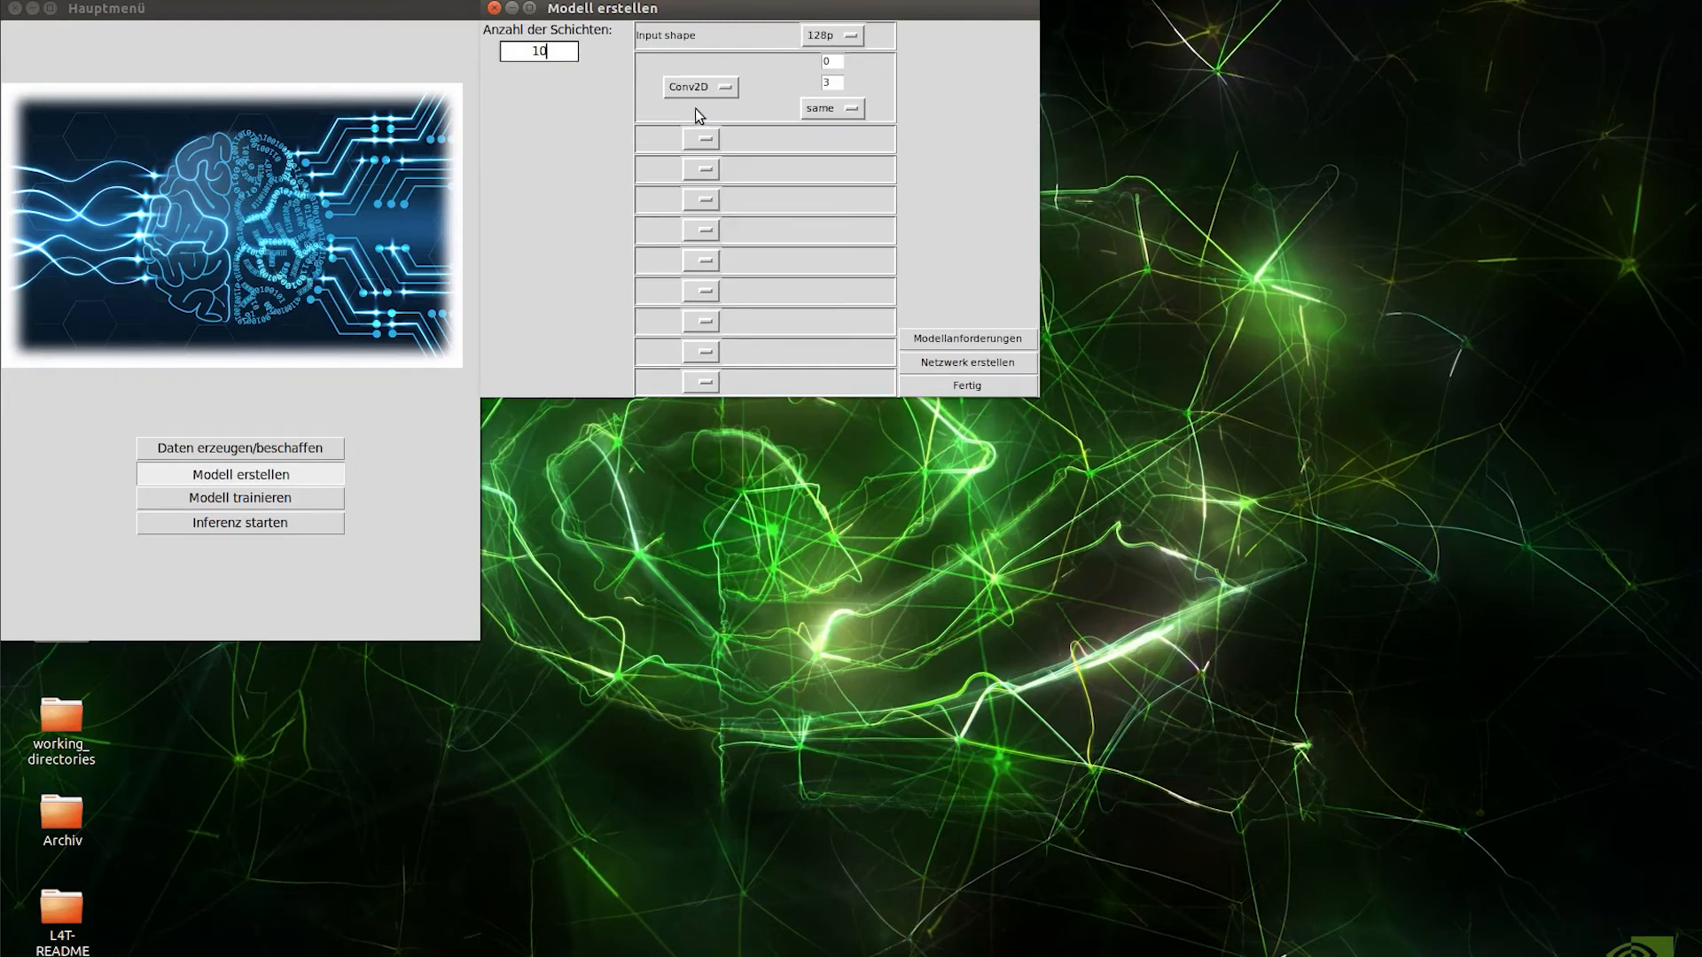
- Assemble the CNN layers: Conv2D with filter count set, ending in an Activation layer
left_click(702, 169)
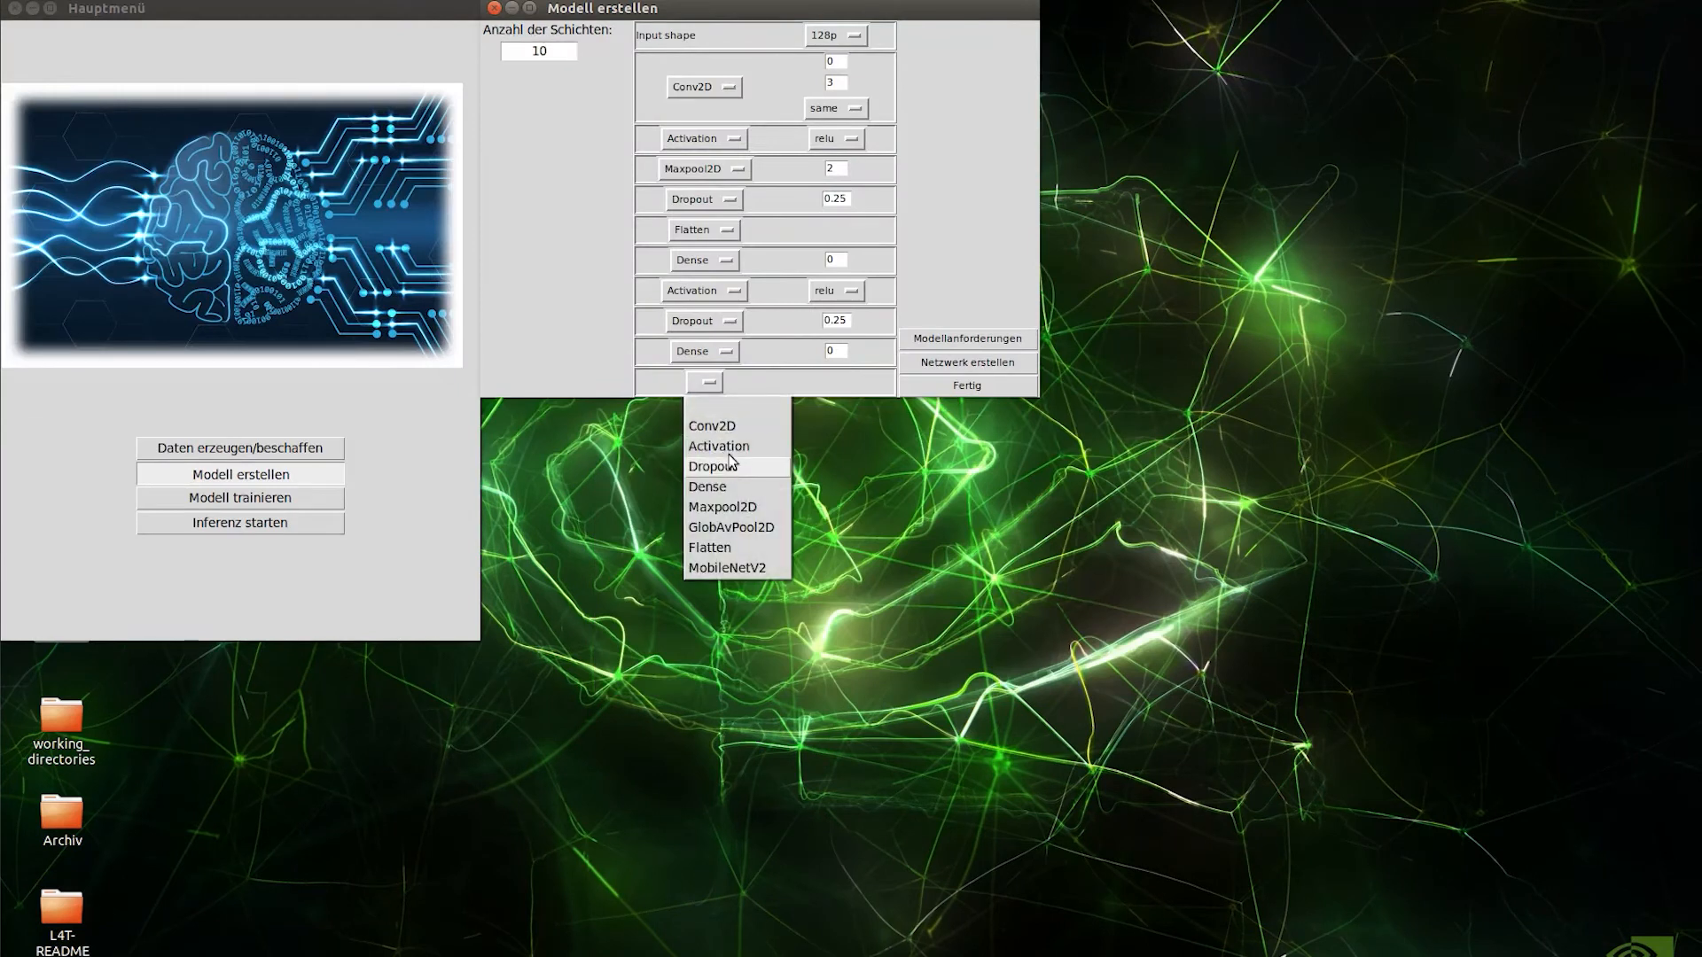
left_click(718, 446)
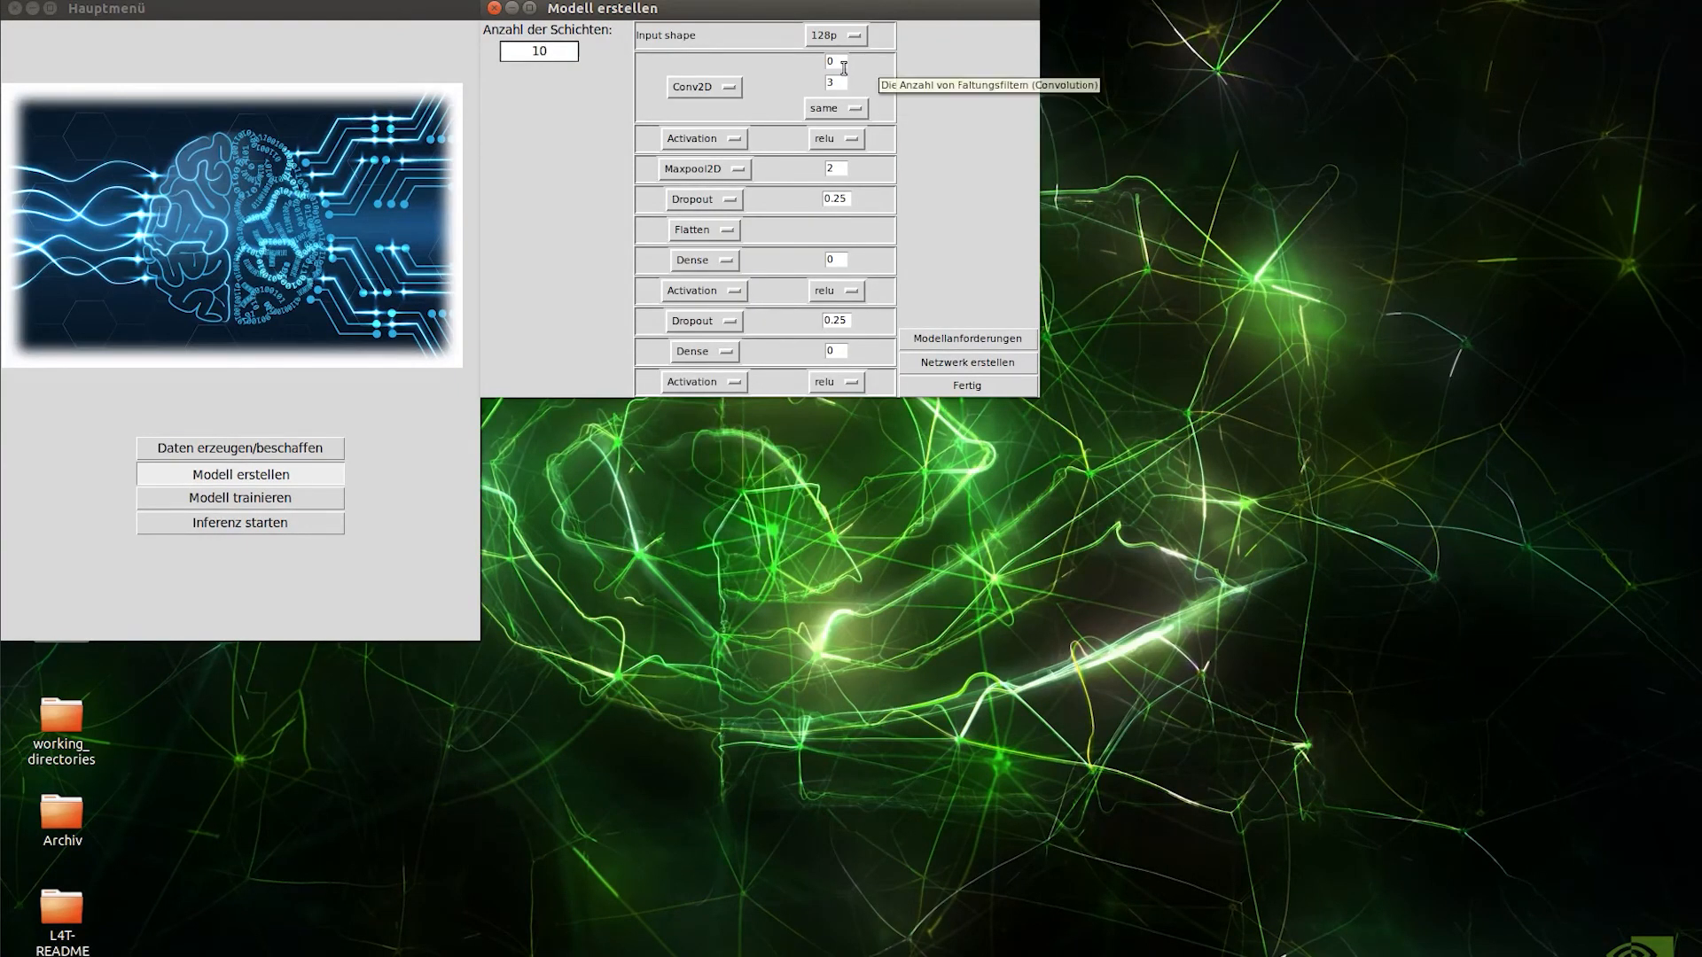
left_click(240, 500)
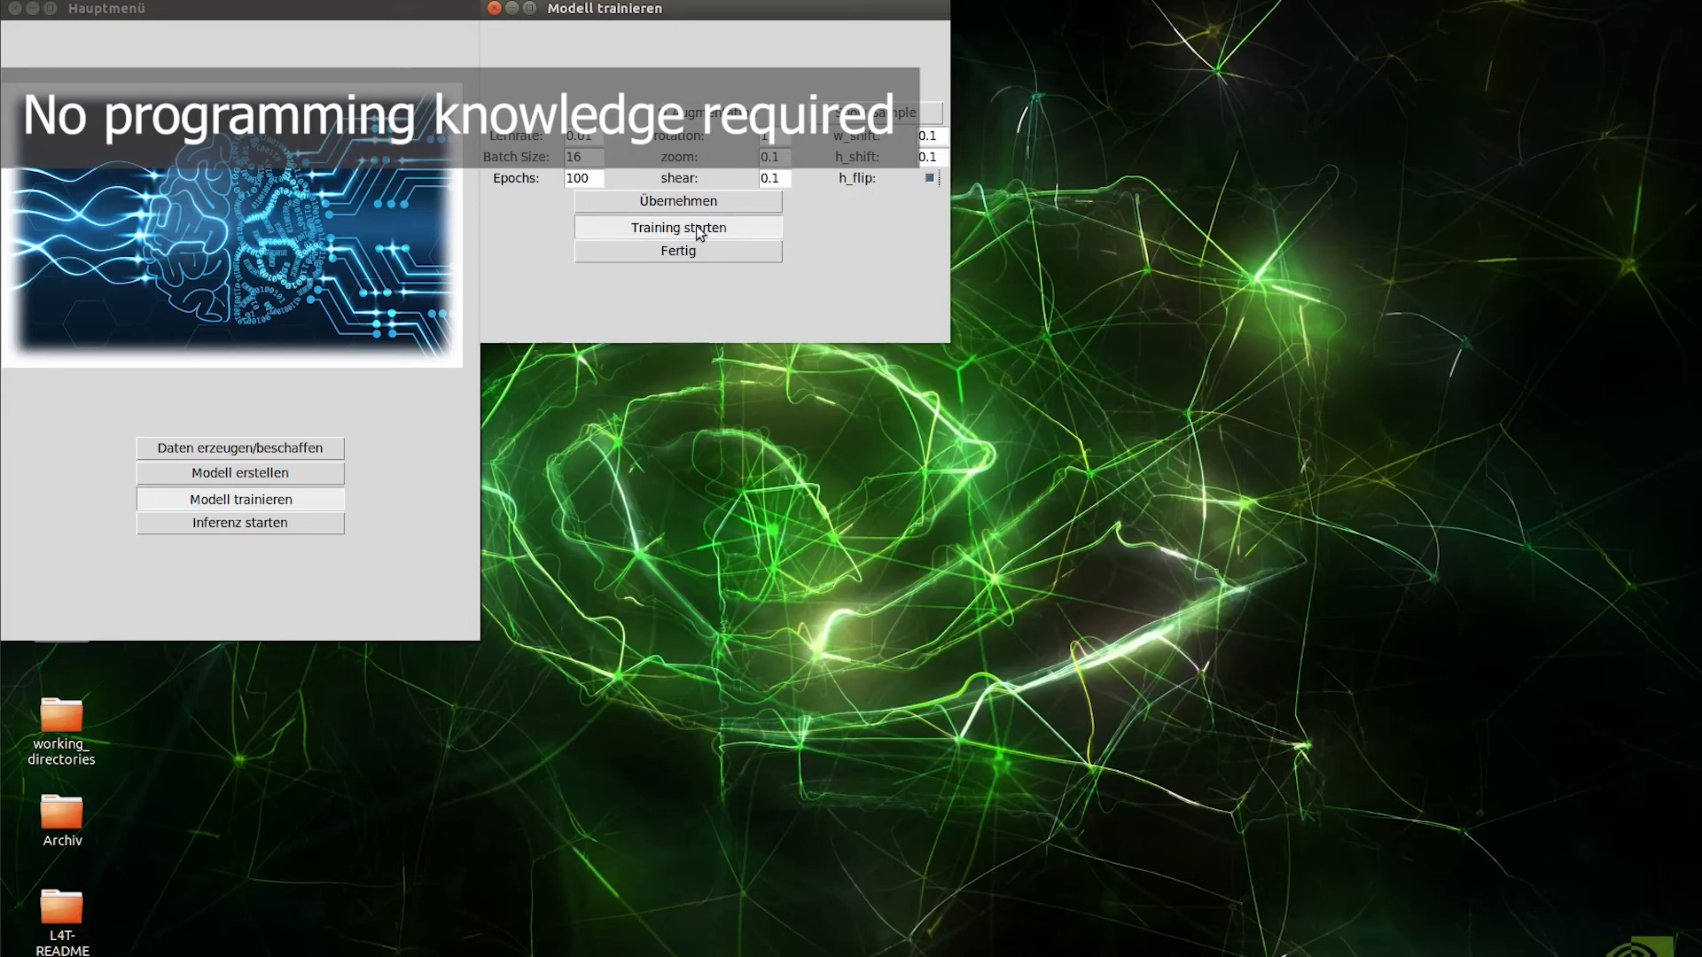
- Start training the model and view the network graph with TensorBoard curves
left_click(678, 229)
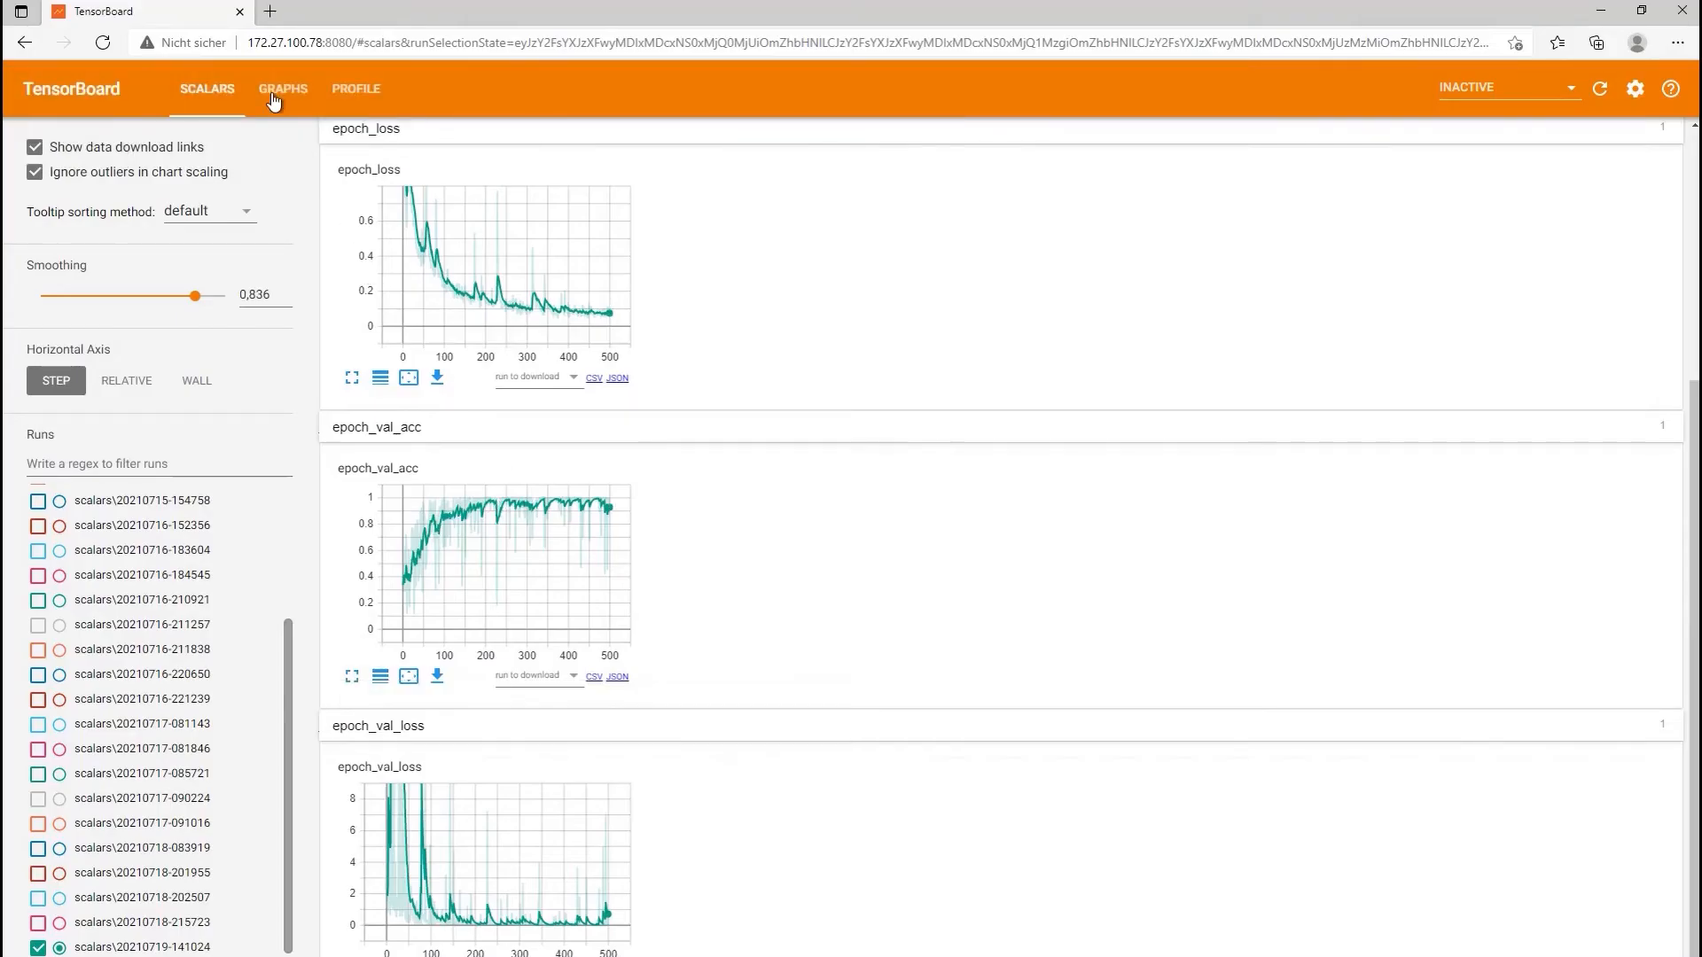
left_click(281, 89)
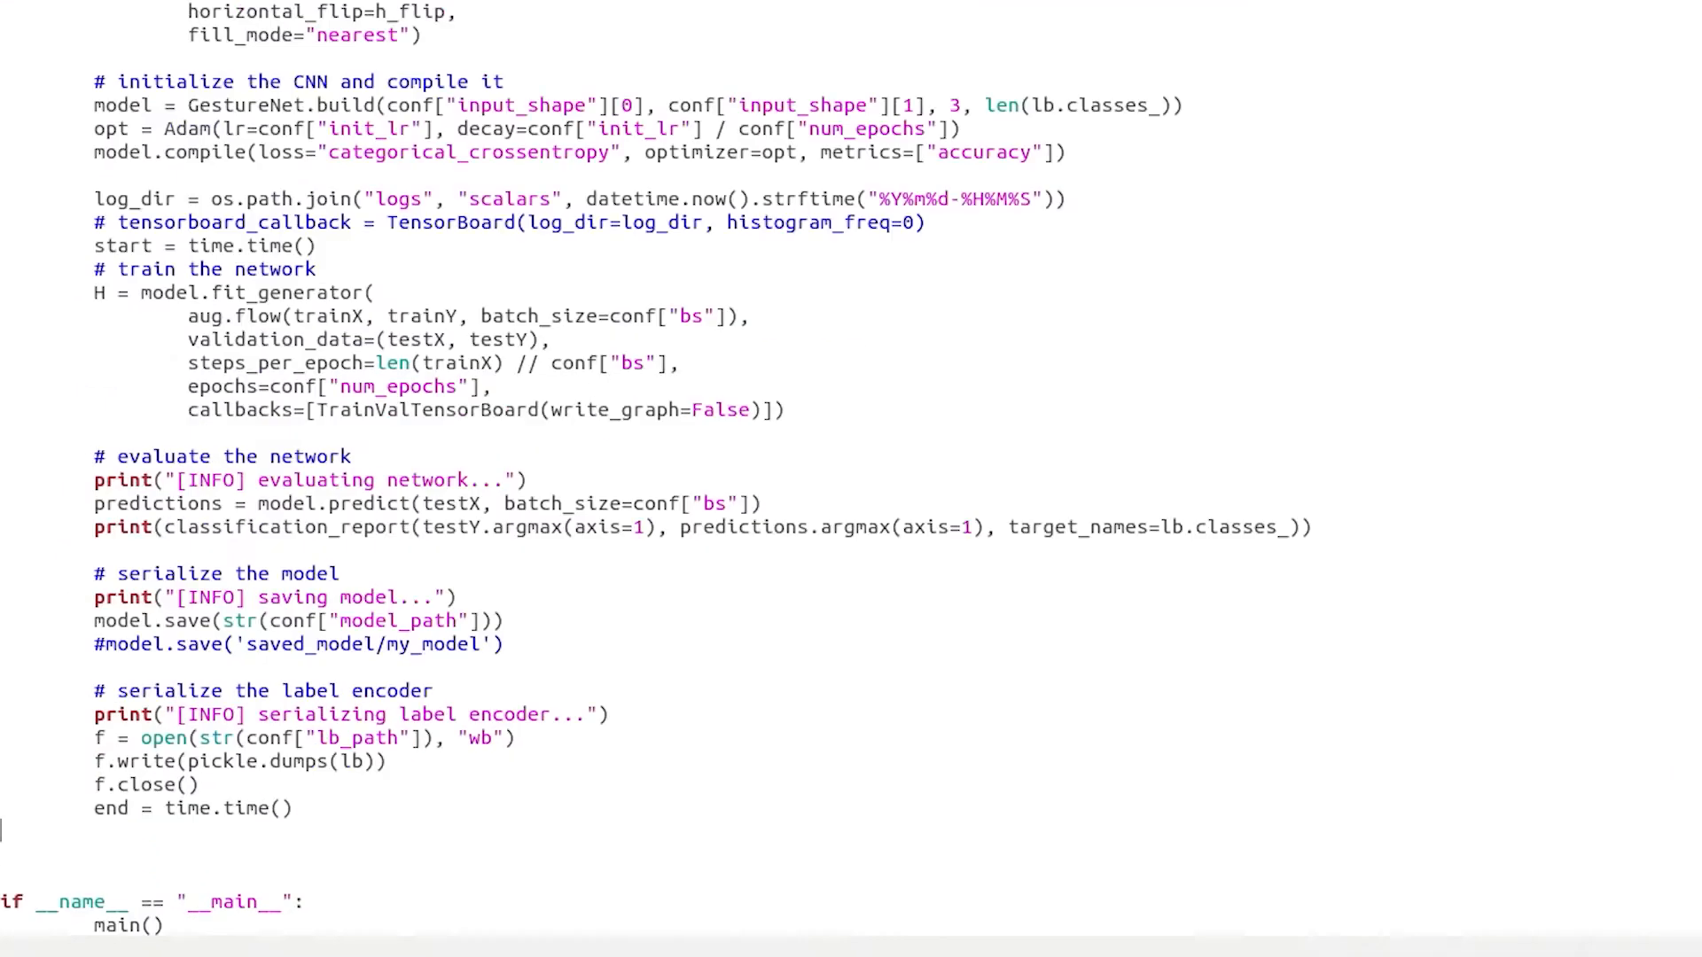
- Add cv2.imshow("Output" on a new line below the ROI window call
scroll("down", 3)
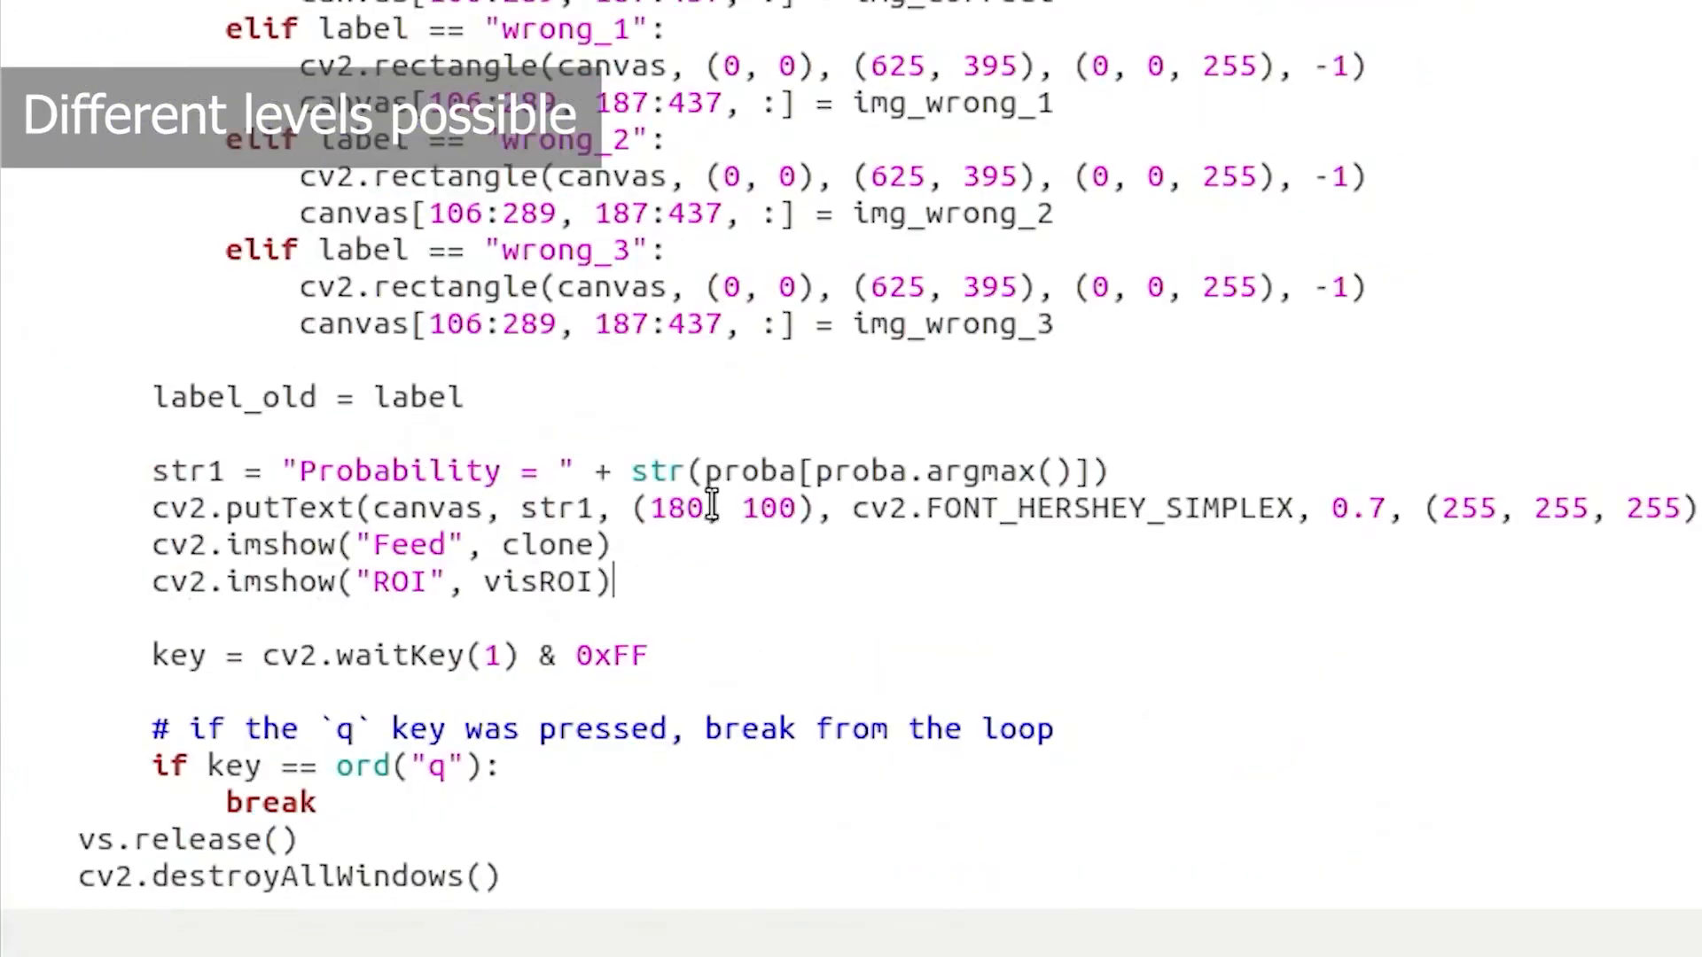
type("cv2.im")
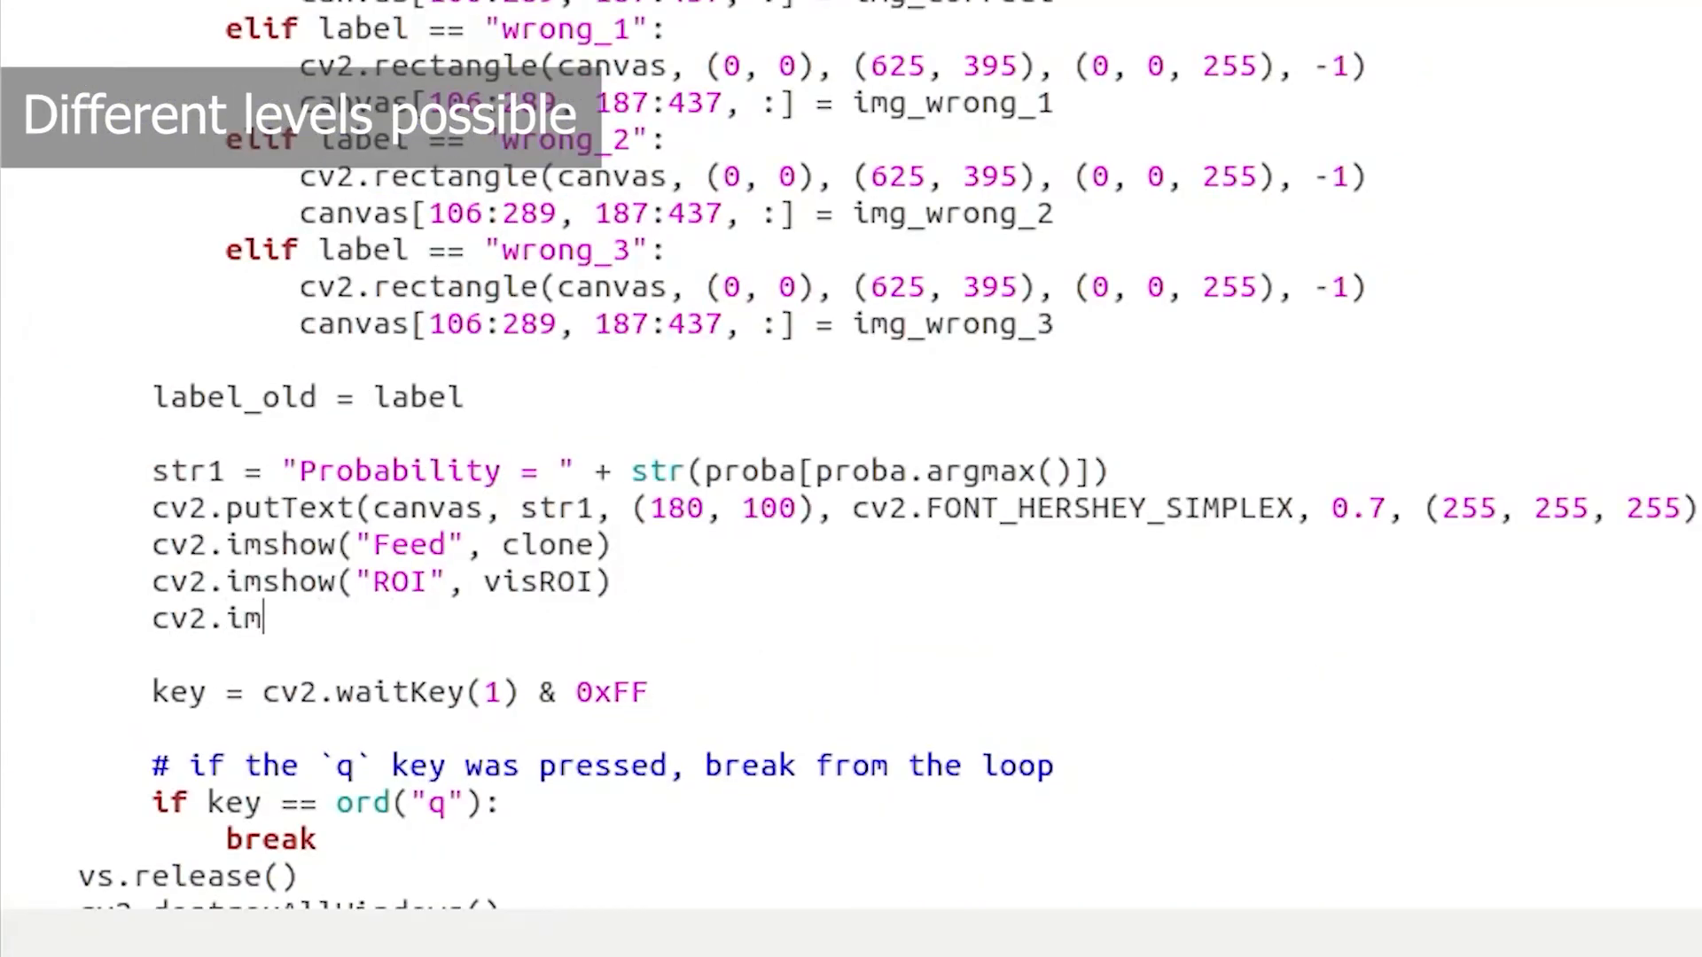
type("show(\"Output")
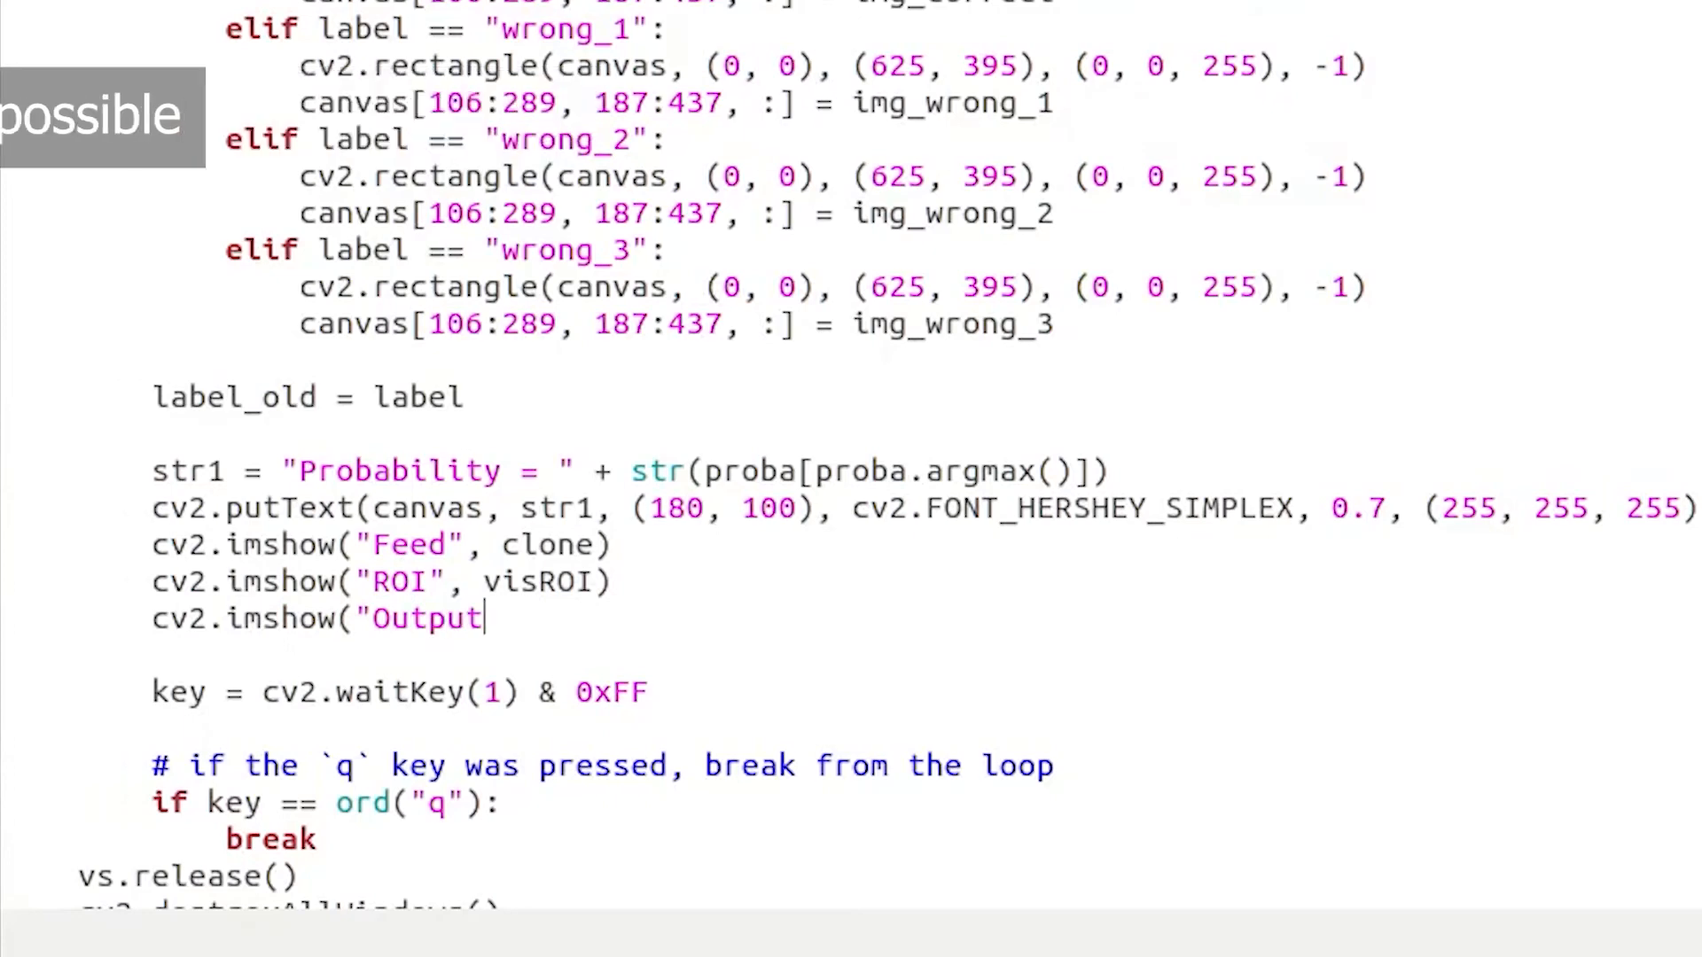